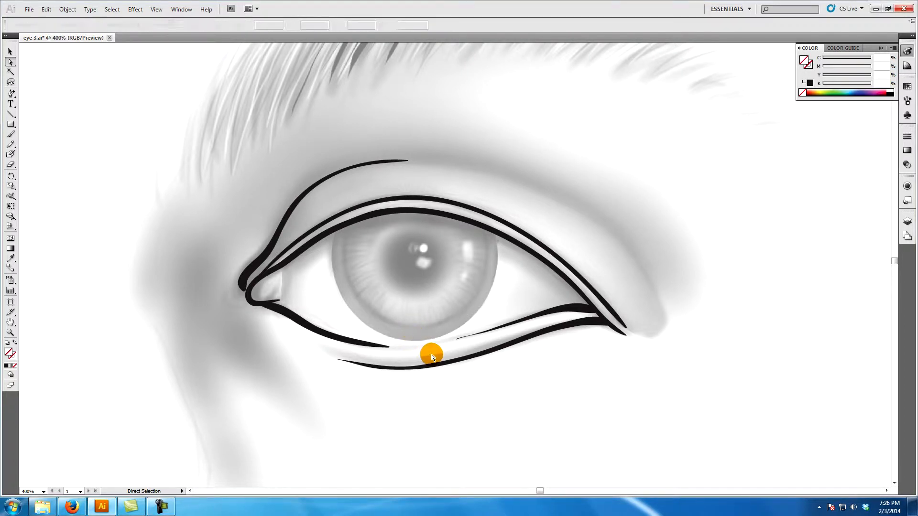
Draw a curved path across the eyeball's right side between the upper and lower eyelids.
{"action": "left_click", "coordinate": [432, 354]}
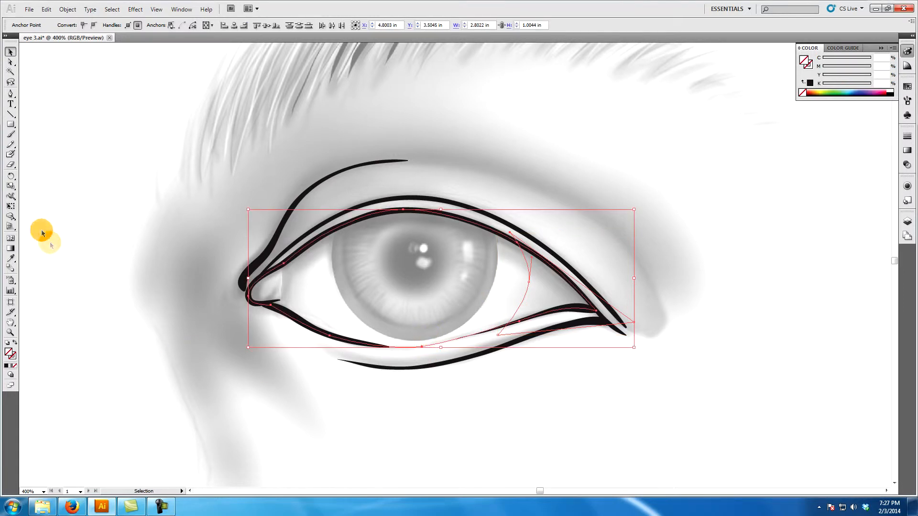
{"action": "mouse_move", "coordinate": [11, 209]}
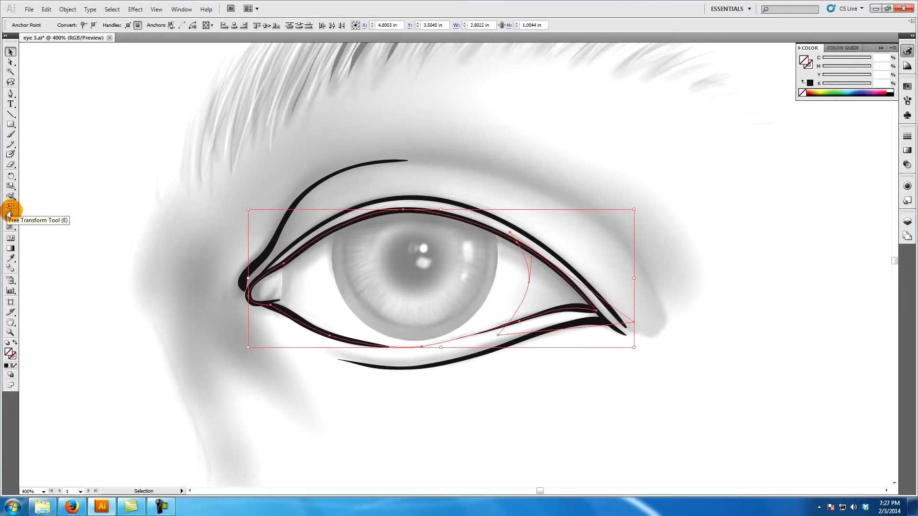
{"action": "mouse_move", "coordinate": [10, 221]}
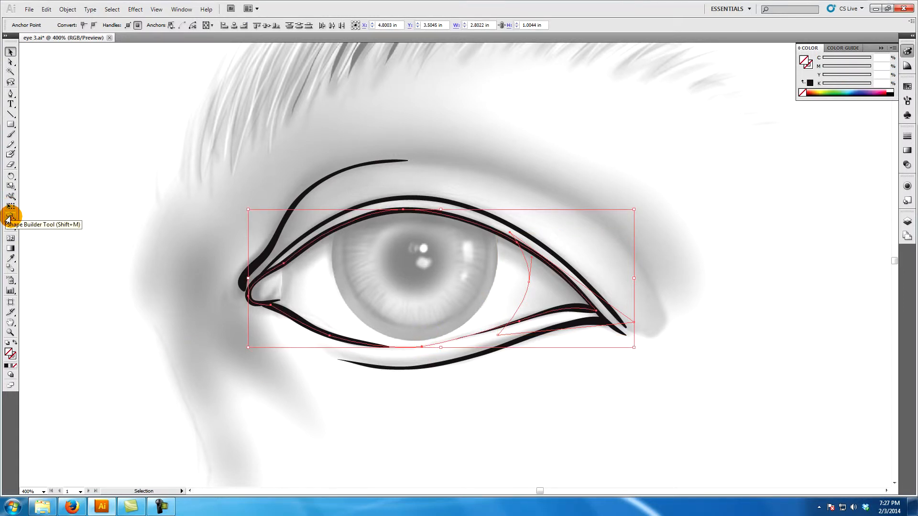
With the Shape Builder tool, turn the outer corner region right of the curve into its own shape.
{"action": "left_click", "coordinate": [10, 218]}
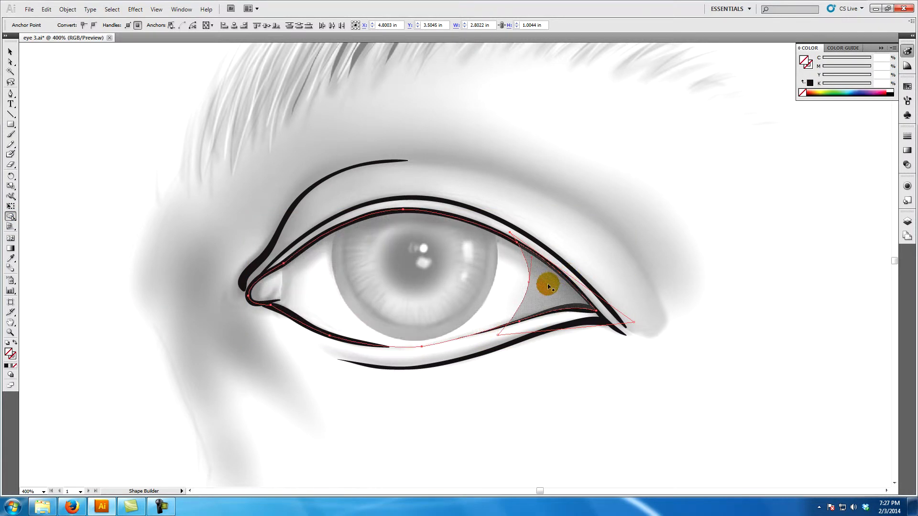
{"action": "left_click", "coordinate": [551, 287]}
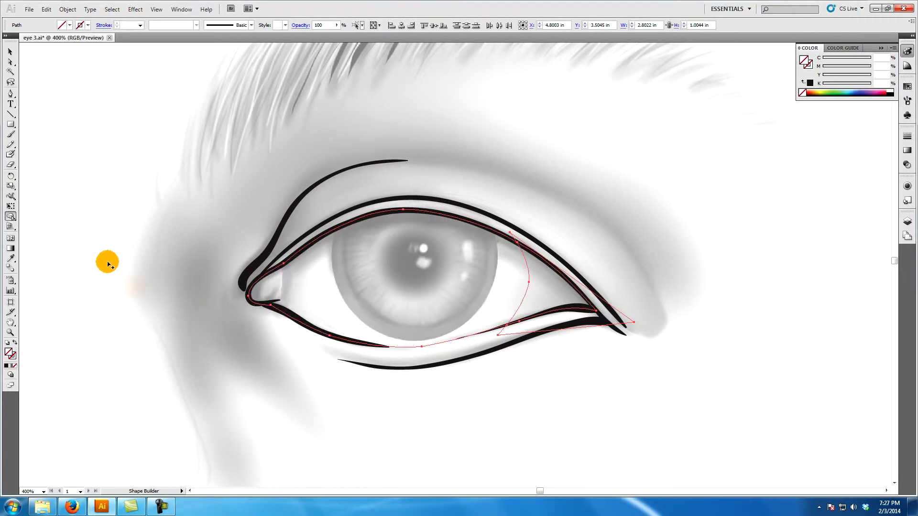
Select the new outer corner shape and fill it with light gray.
{"action": "left_click", "coordinate": [10, 51]}
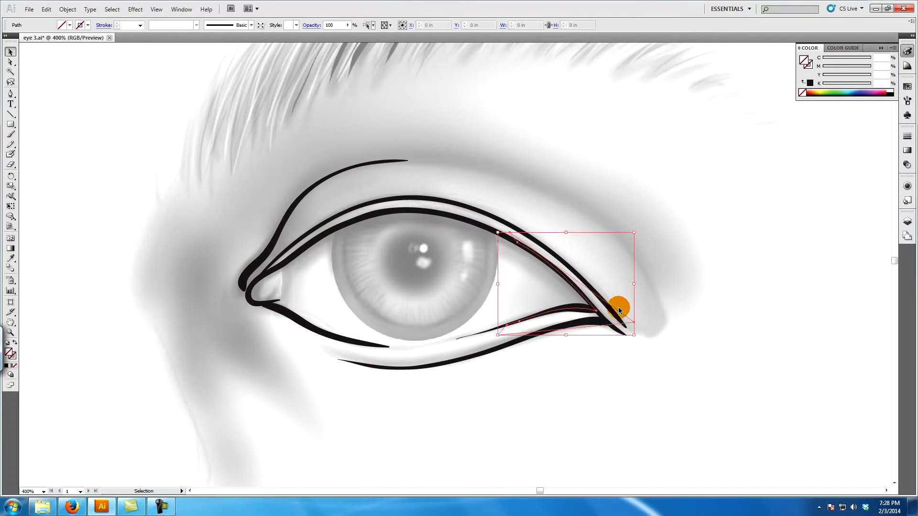
{"action": "left_click", "coordinate": [513, 276]}
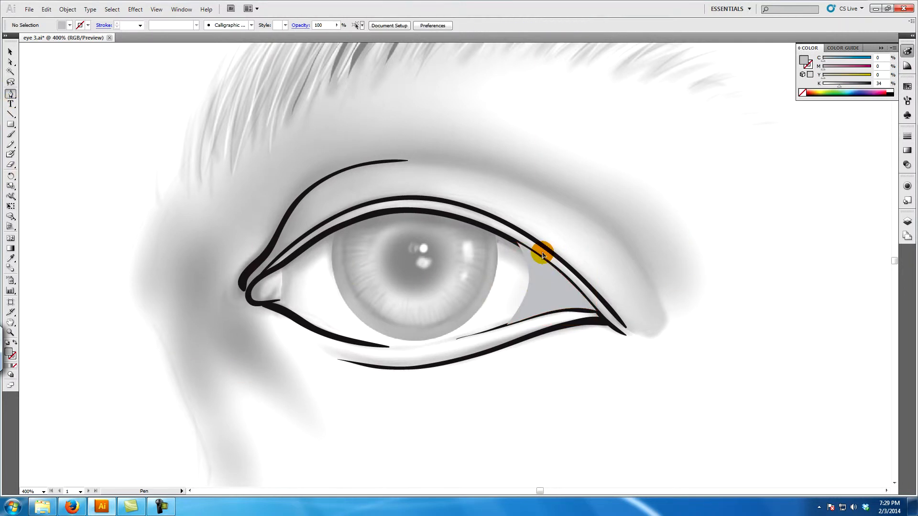
Draw a triangle in the eye's outer corner and darken its gray fill with the K slider.
{"action": "left_click", "coordinate": [618, 334]}
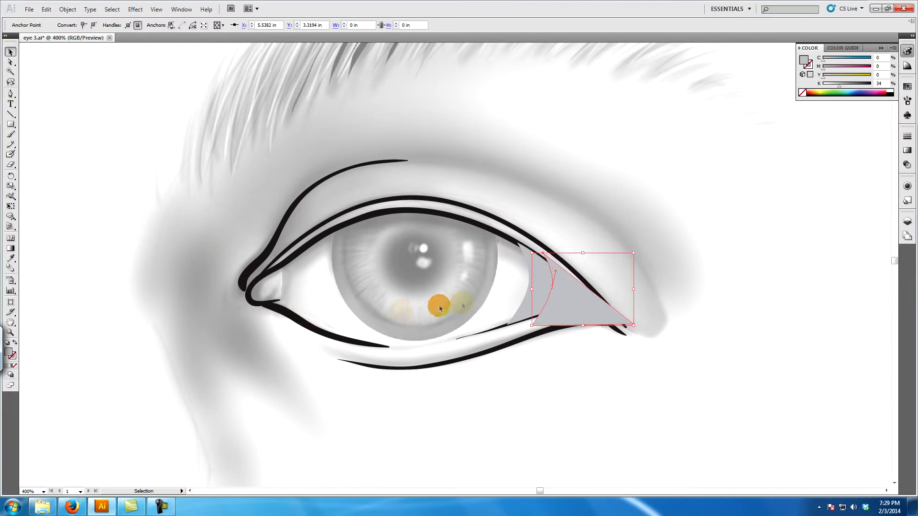
{"action": "left_click", "coordinate": [11, 217]}
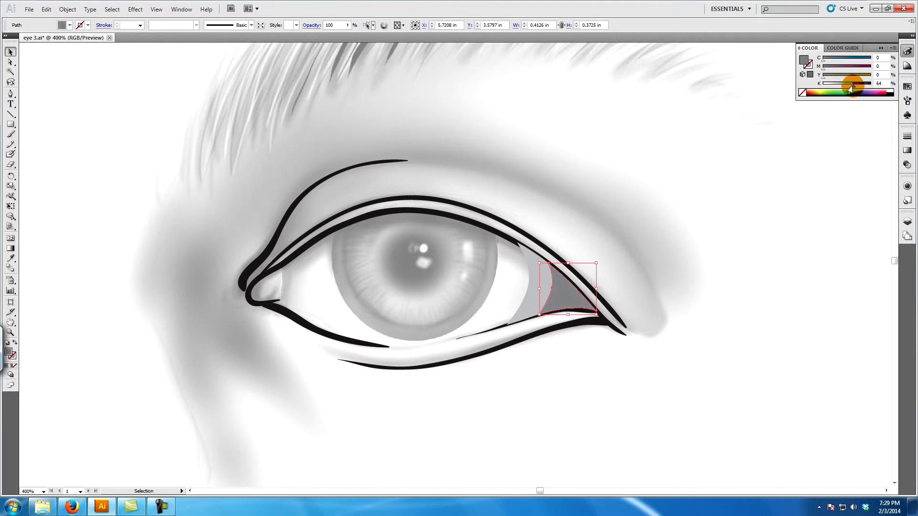
{"action": "left_click", "coordinate": [590, 378]}
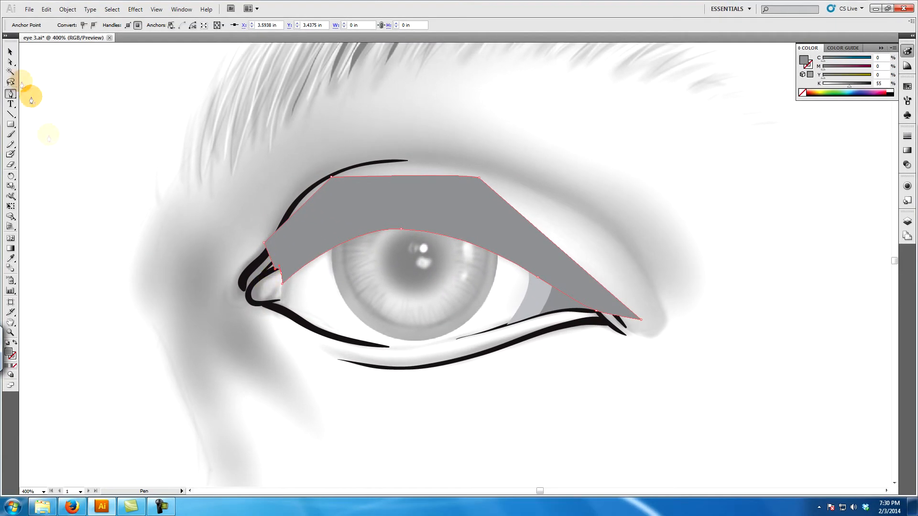
Select the large gray upper-lid shape together with the eye outlines.
{"action": "left_click", "coordinate": [414, 356]}
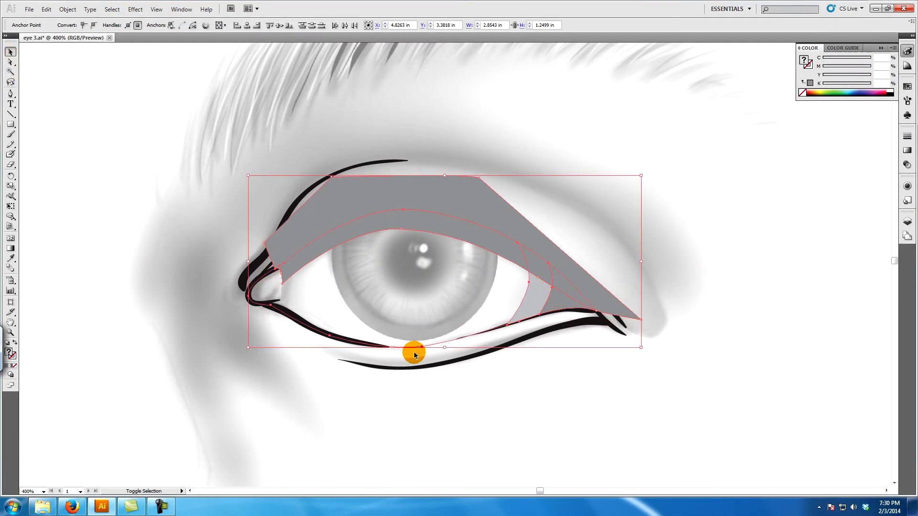
{"action": "left_click", "coordinate": [10, 217]}
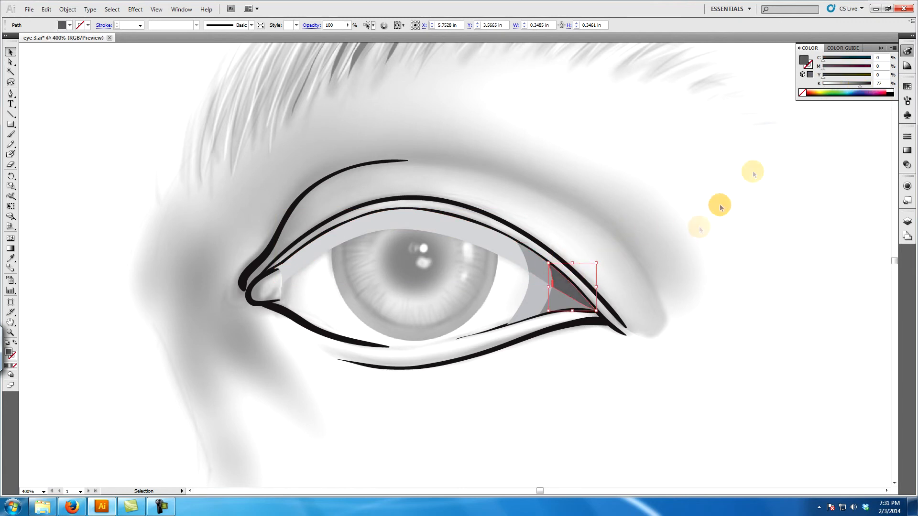
Keep the gray band under the upper lid as the shadow and deselect to view the result.
{"action": "left_click", "coordinate": [550, 436]}
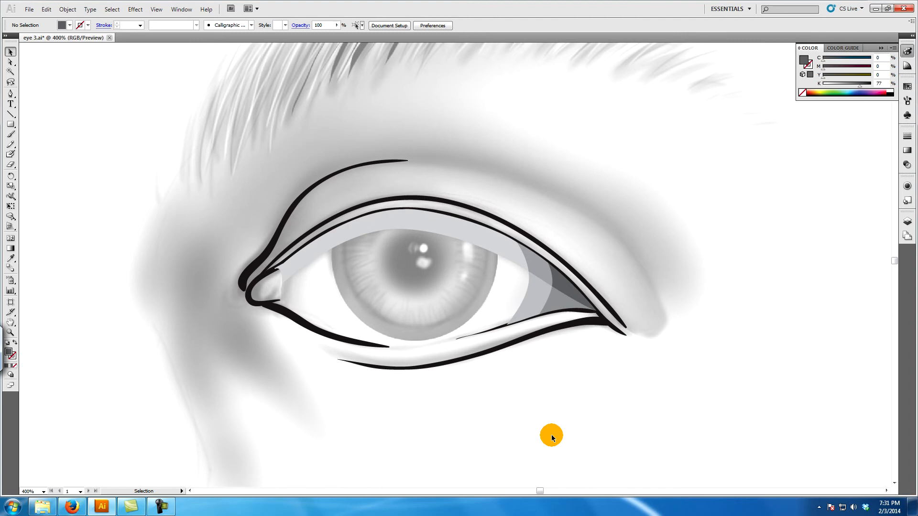